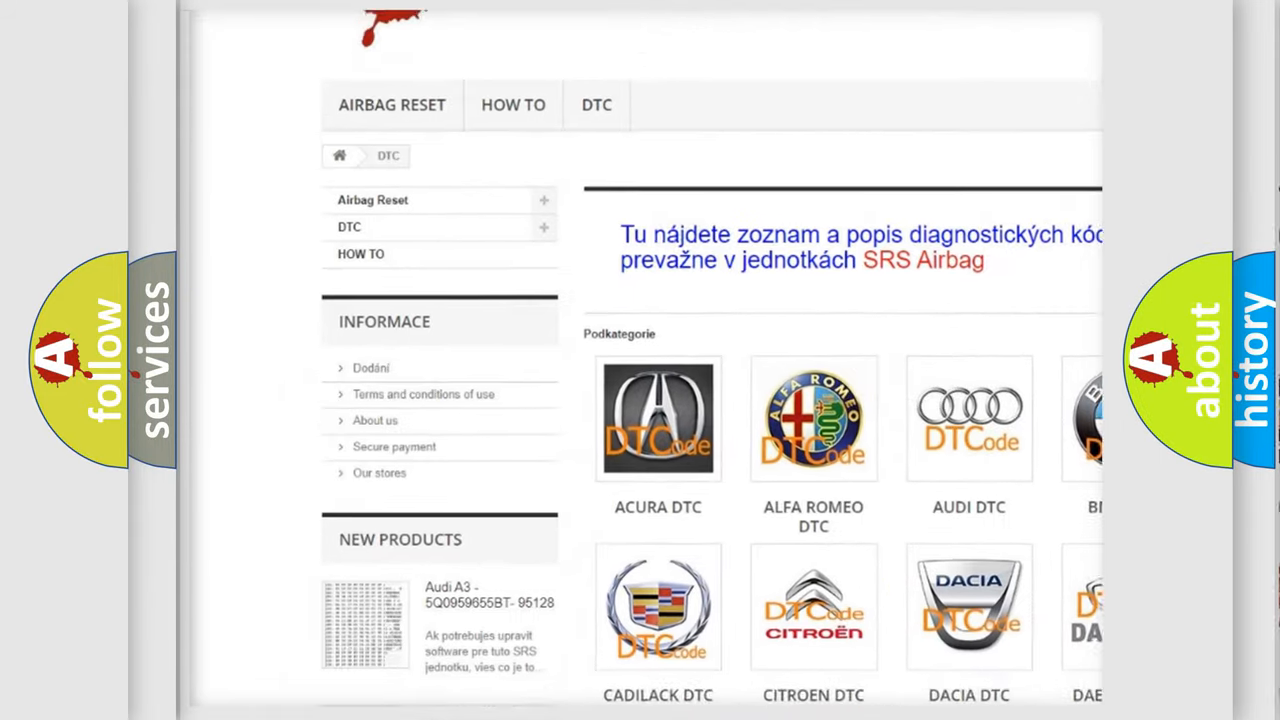
- Scroll the airbagreset.sk DTC page down through the car-make logo grid from Acura to Kia
{"action": "scroll", "scroll_direction": "down", "scroll_amount": 3}
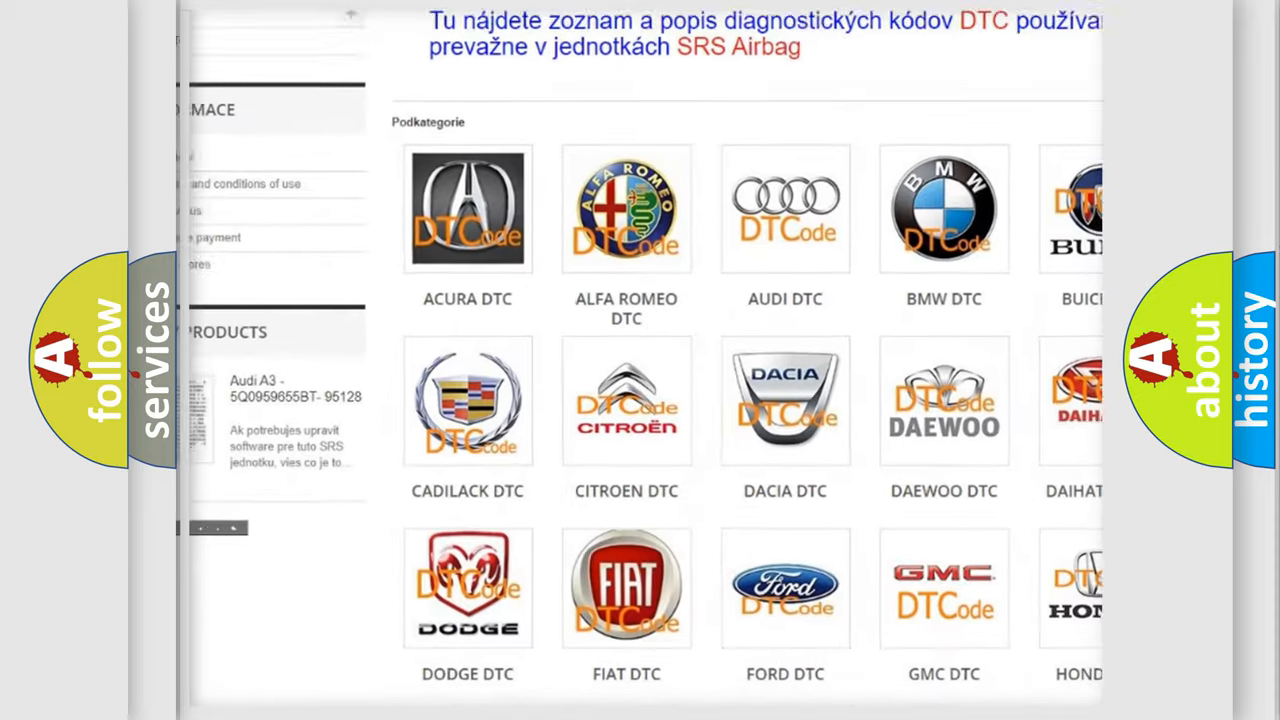
{"action": "scroll", "scroll_direction": "down", "scroll_amount": 3}
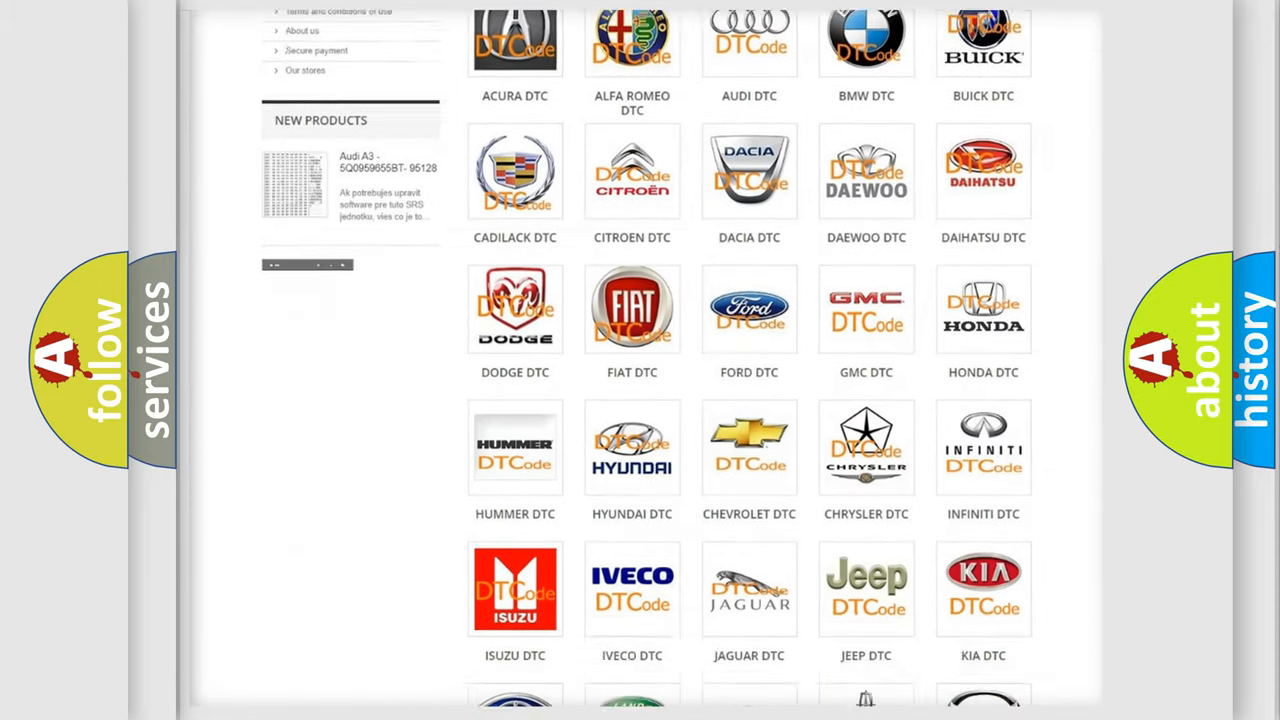
{"action": "scroll", "scroll_direction": "down", "scroll_amount": 3}
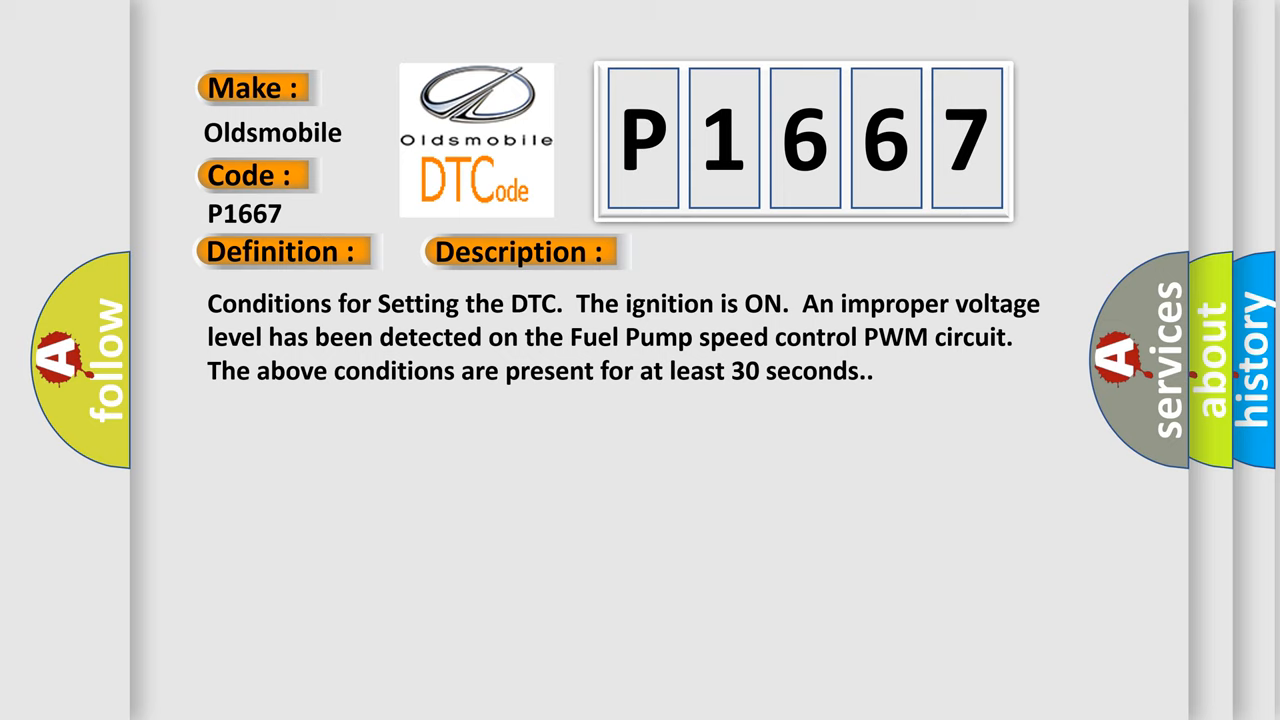
- Reveal the P1667 cause panel: poor connection at the PCM or fuel pump control module
{"action": "left_click", "coordinate": [732, 252]}
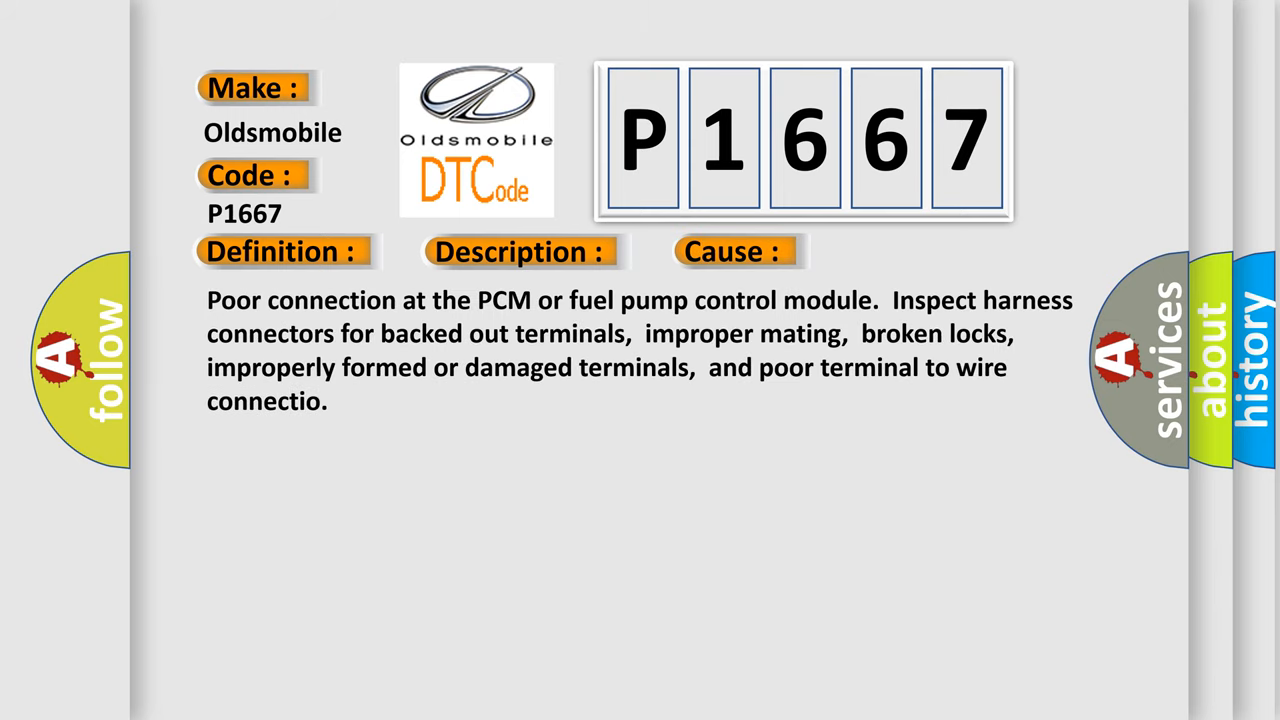